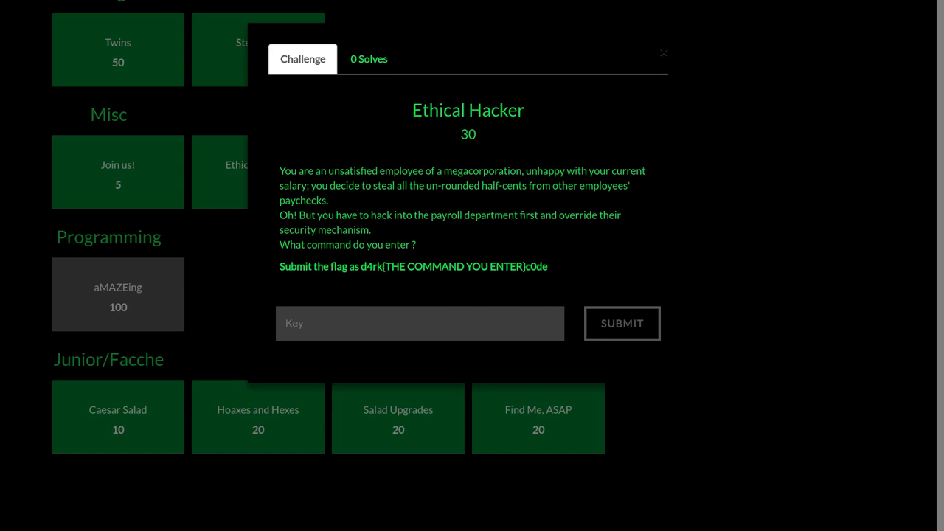
pyautogui.moveTo(516, 161)
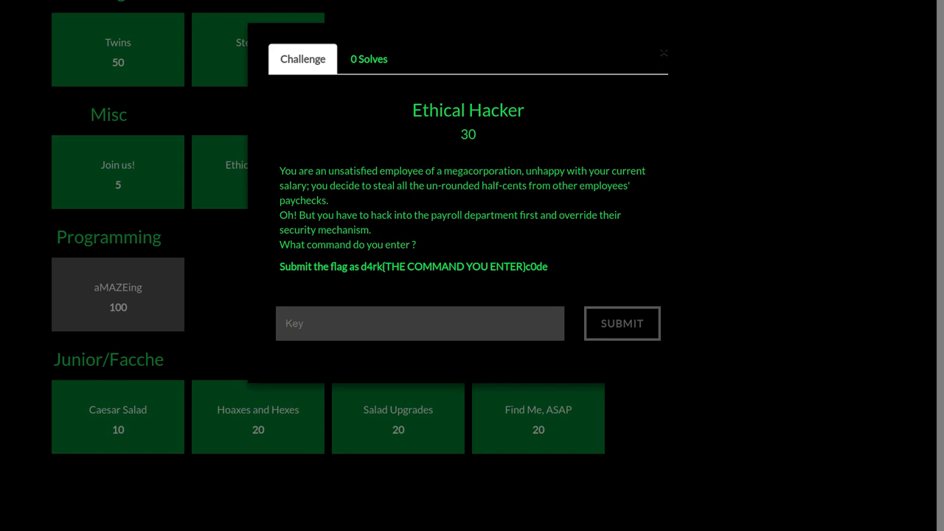
pyautogui.moveTo(390, 178)
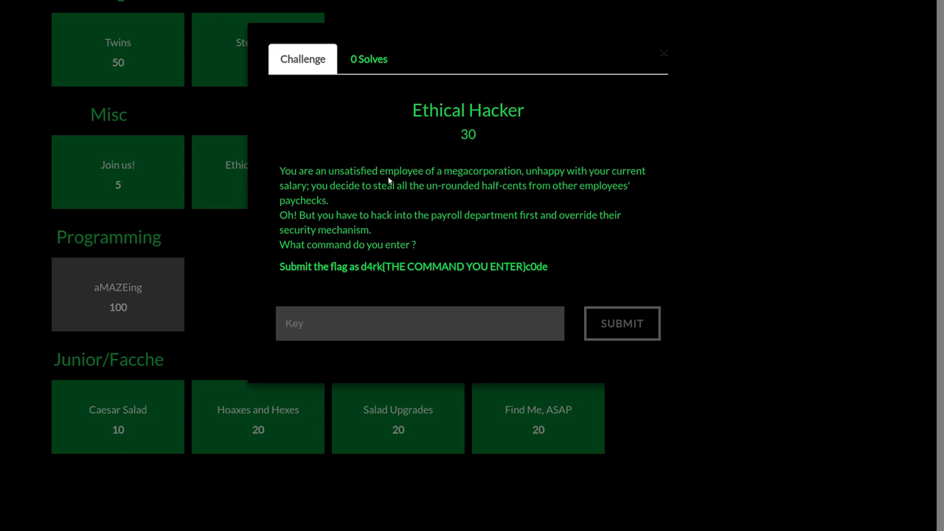
pyautogui.moveTo(345, 218)
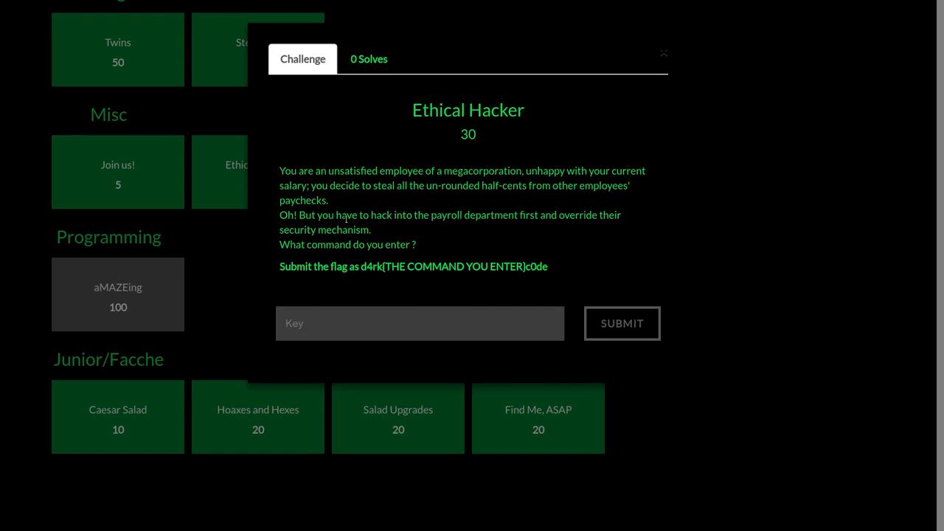
pyautogui.moveTo(437, 186)
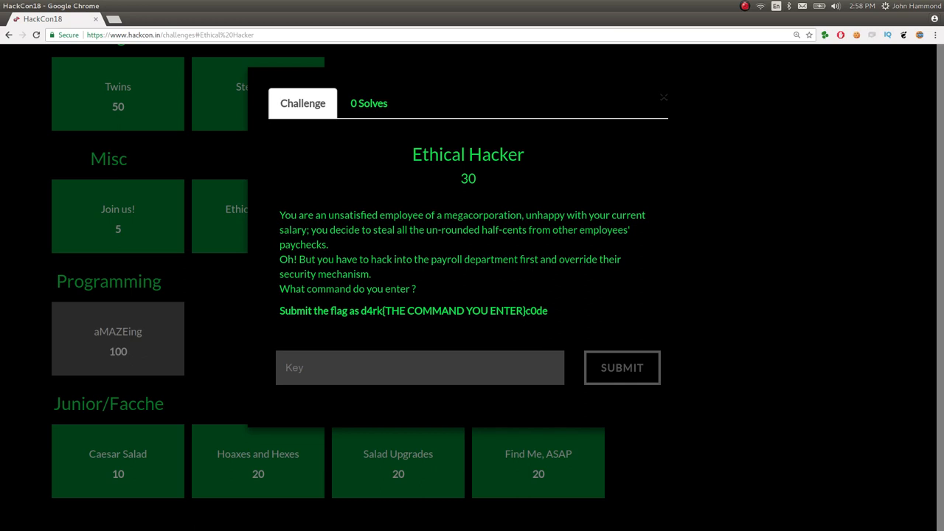
pyautogui.moveTo(398, 271)
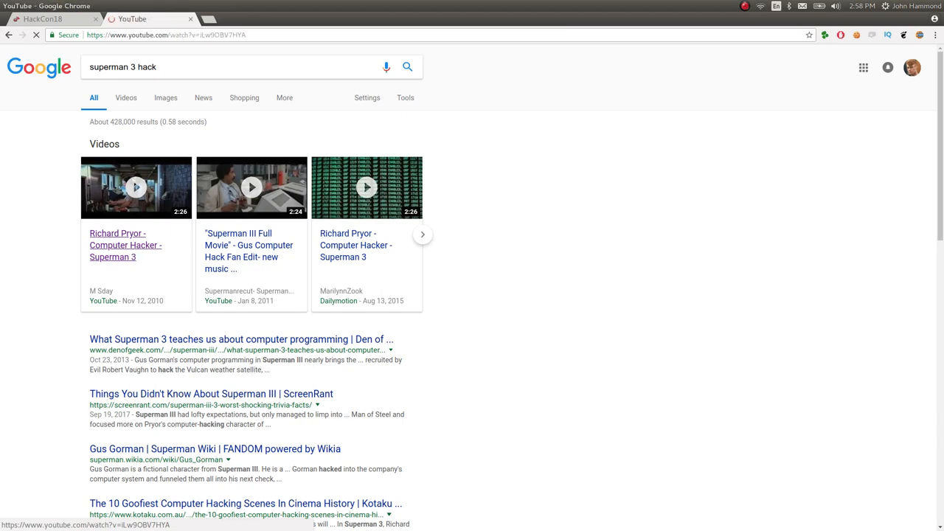
# Step: Start the Richard Pryor Superman 3 computer hacker video from the search results
pyautogui.click(136, 186)
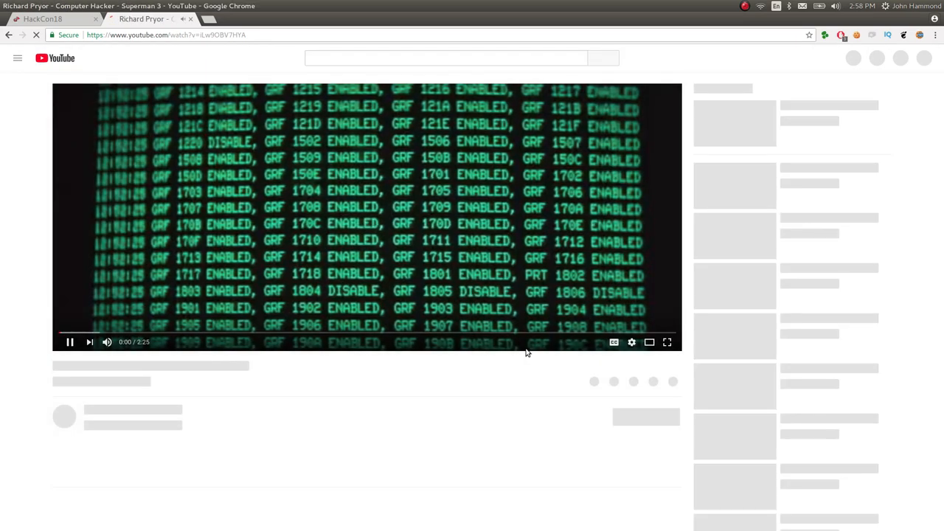
pyautogui.click(667, 343)
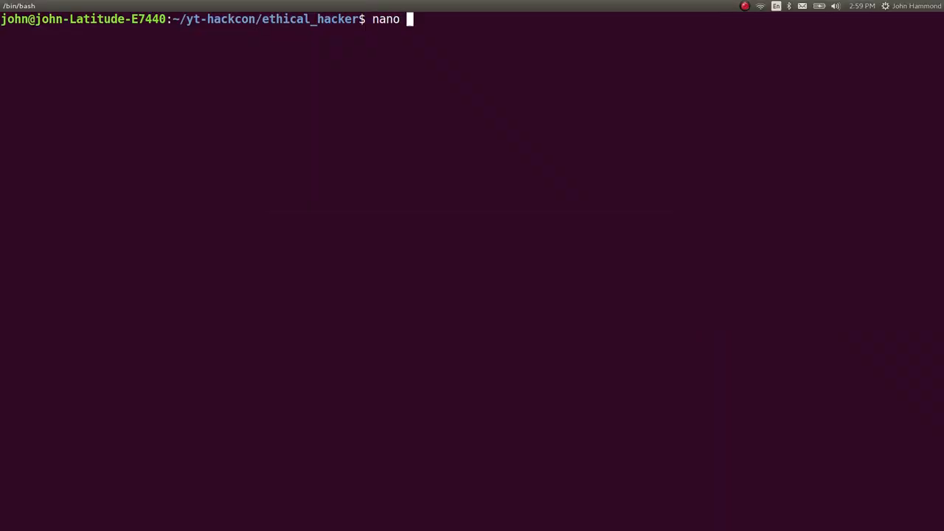
pyautogui.write('flag.txt')
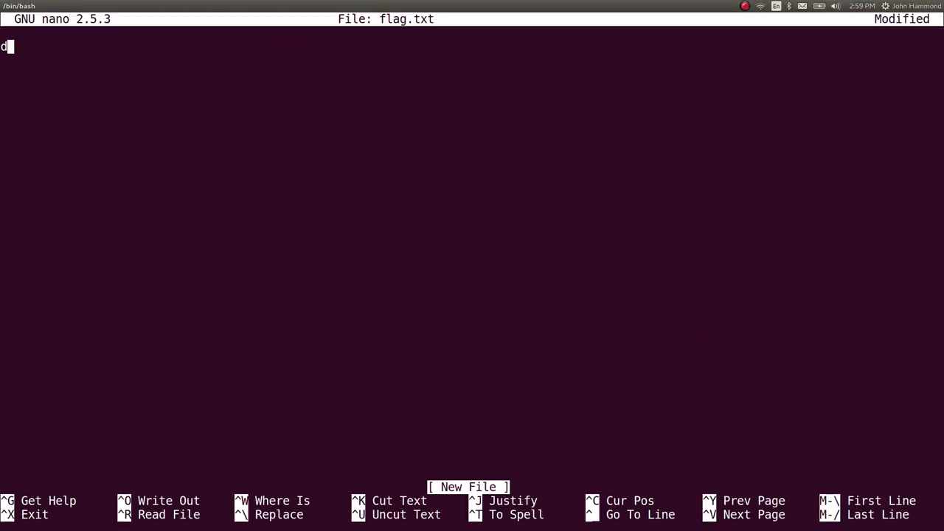
pyautogui.write('4rk{CO')
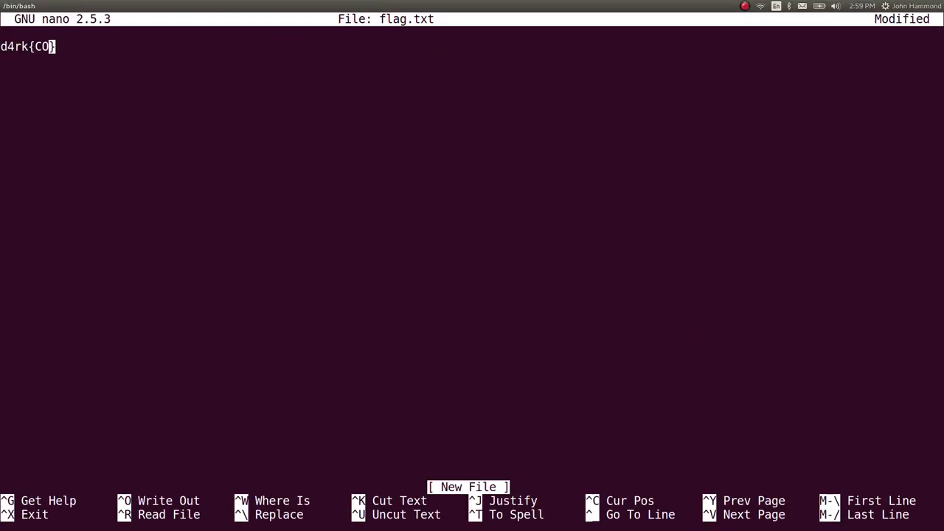
pyautogui.write('VERIDE ALL')
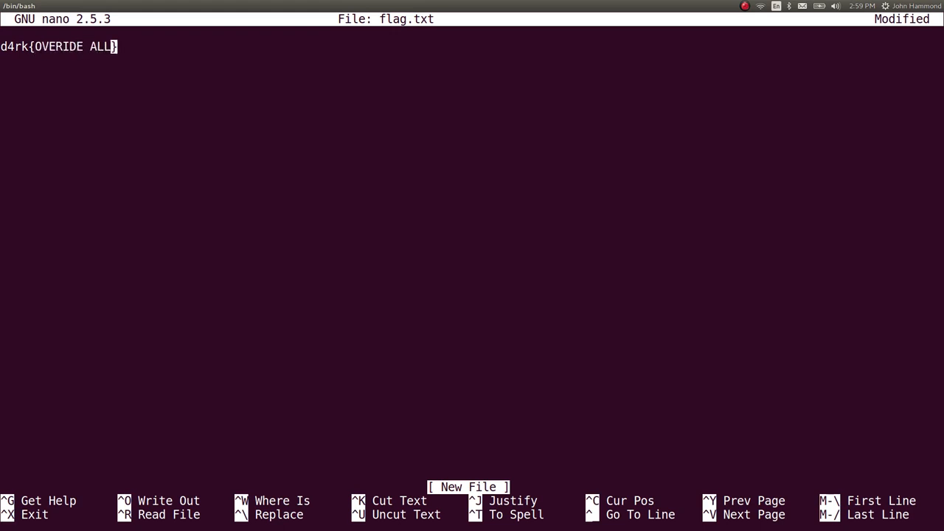
pyautogui.write('SECURITY}c0de')
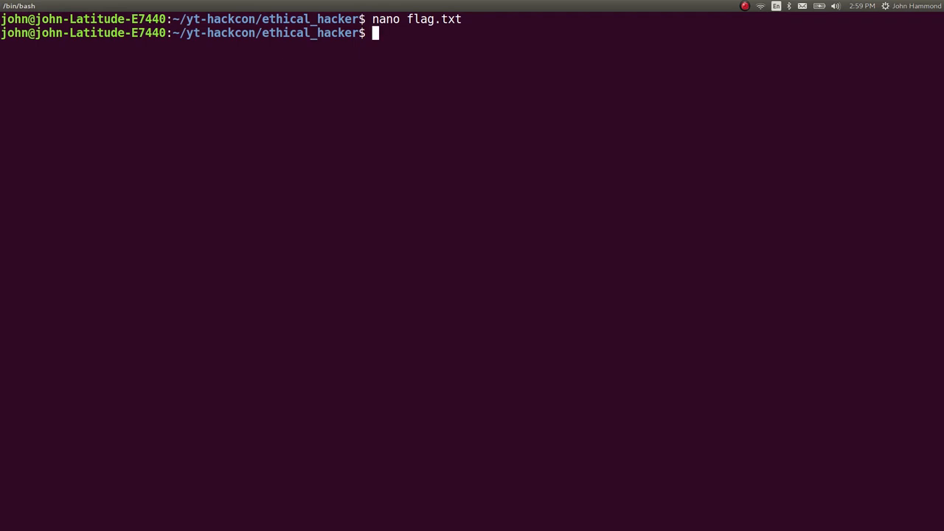
pyautogui.write('cat fl;fla')
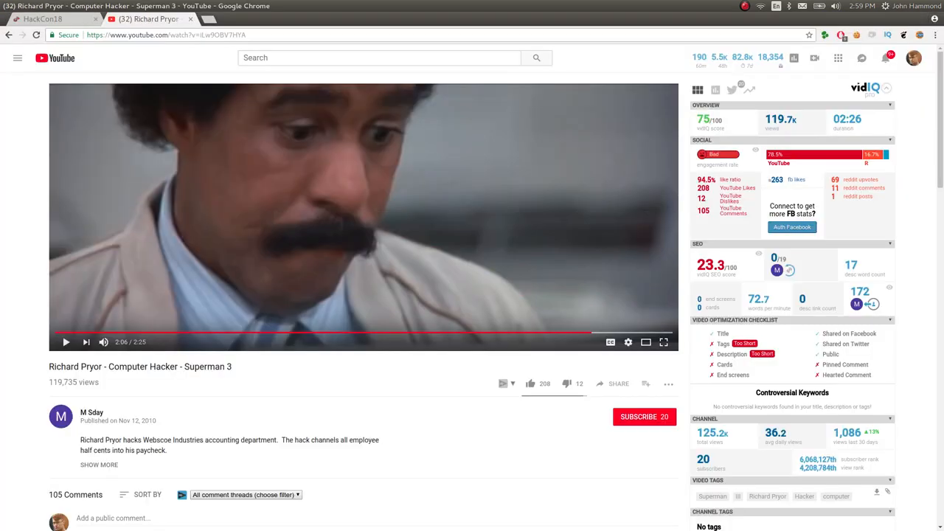
# Step: Pause the hacking clip, then move the ethical_hacker folder with an mv command
pyautogui.click(52, 20)
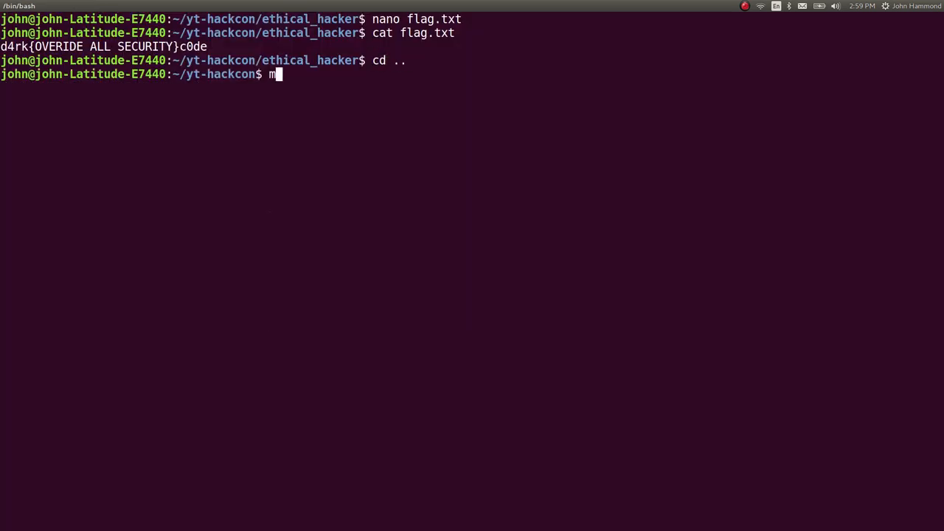
pyautogui.write('v ethical_hacker/ ethical_hacker')
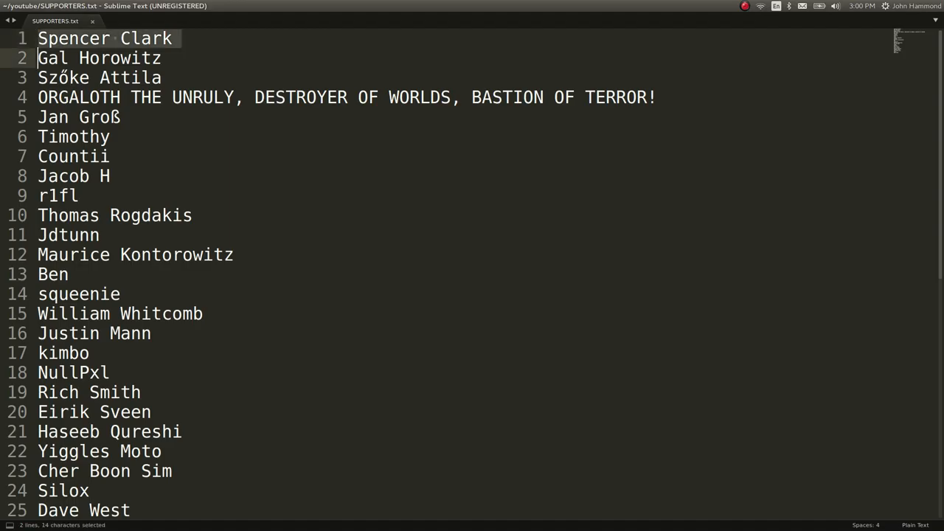
pyautogui.click(129, 510)
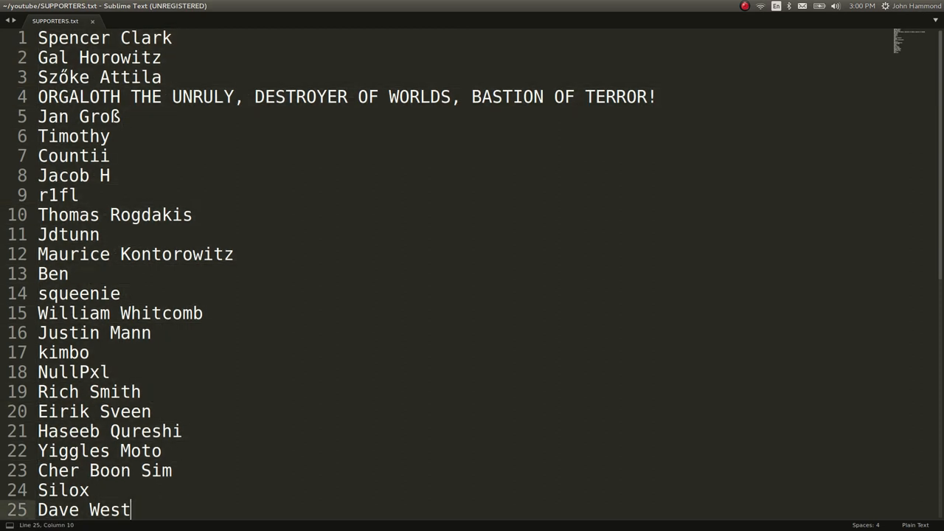
pyautogui.write('hiuohh plz')
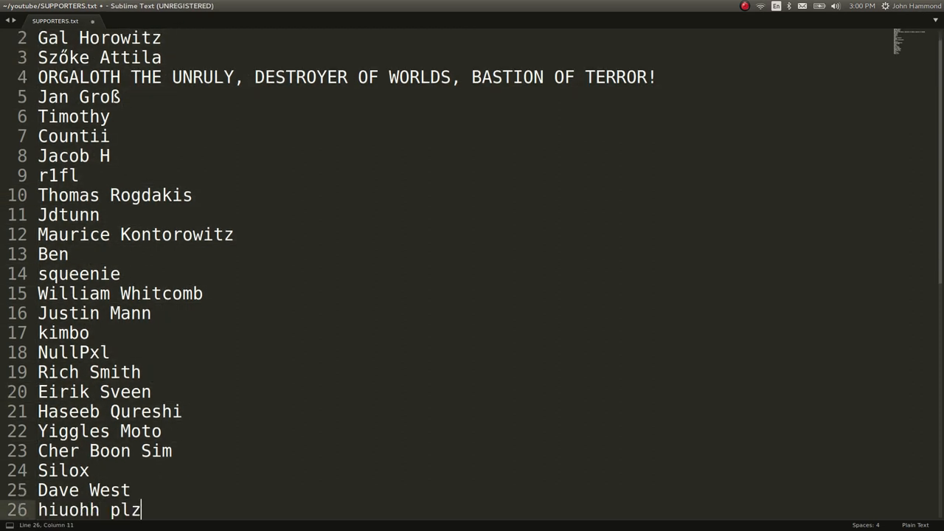
pyautogui.write('sub')
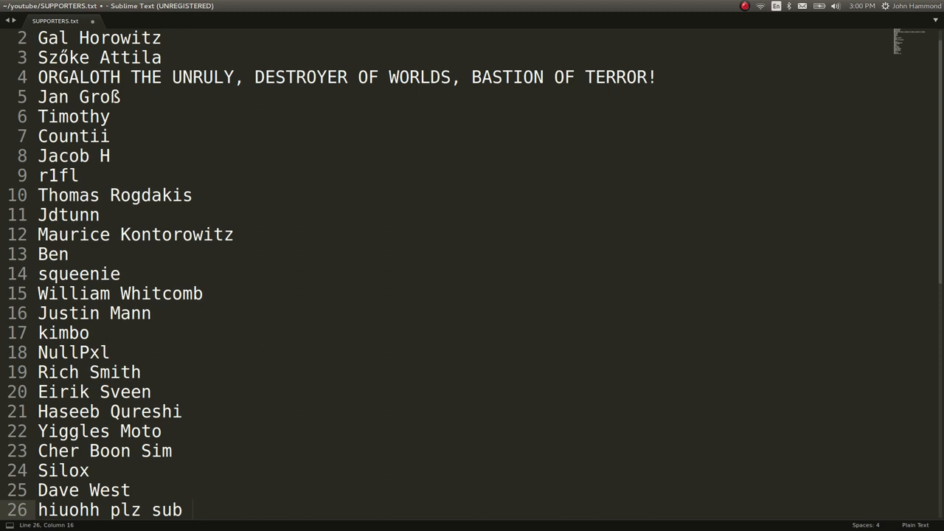